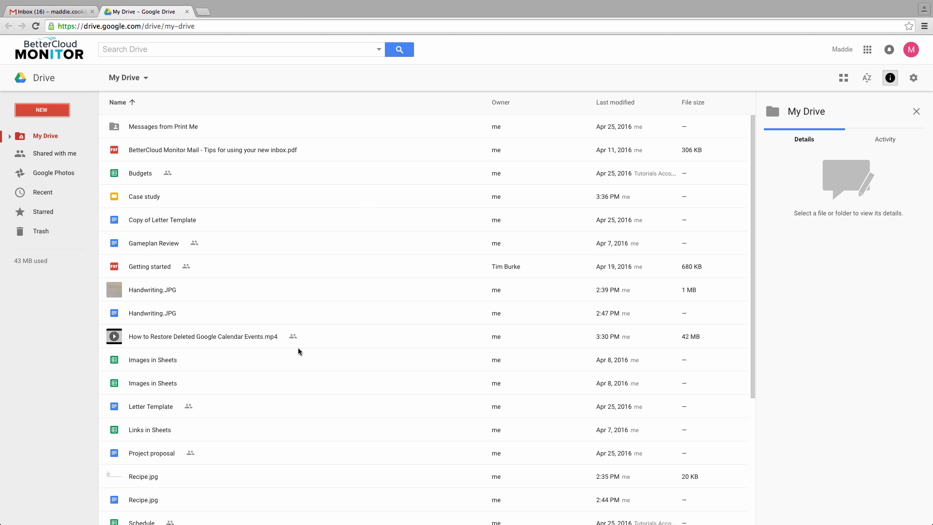
Step: Remove the 'Trash for Deletion' doc from My Drive, sending it to Trash
{"action": "scroll", "scroll_direction": "down", "scroll_amount": 3}
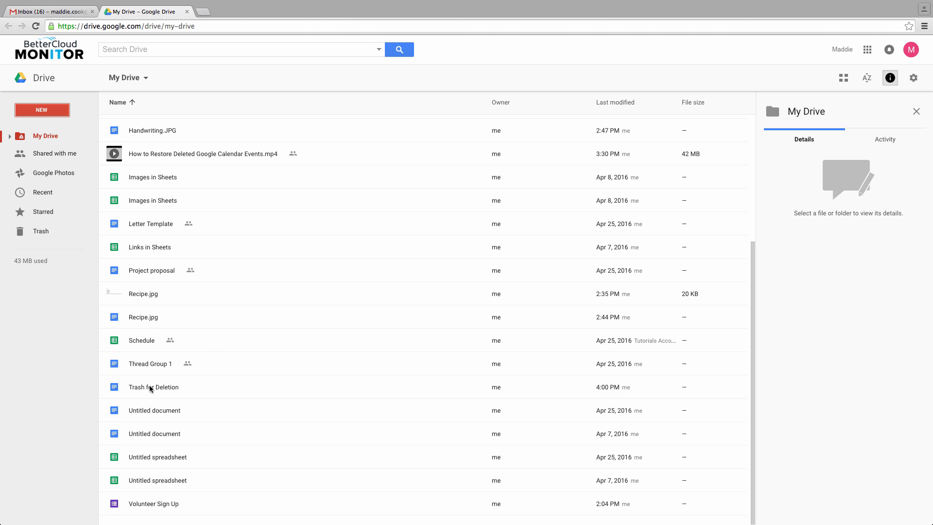
{"action": "right_click", "coordinate": [151, 387]}
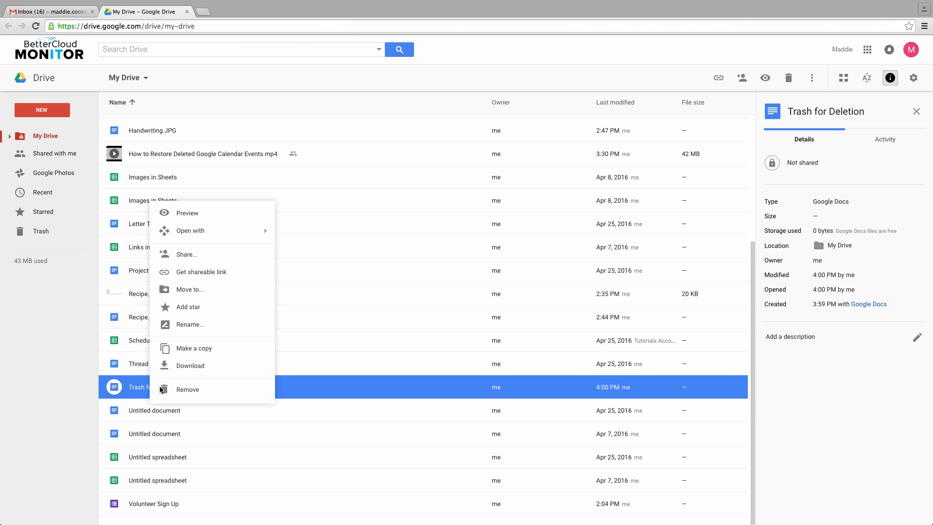
{"action": "mouse_move", "coordinate": [186, 392]}
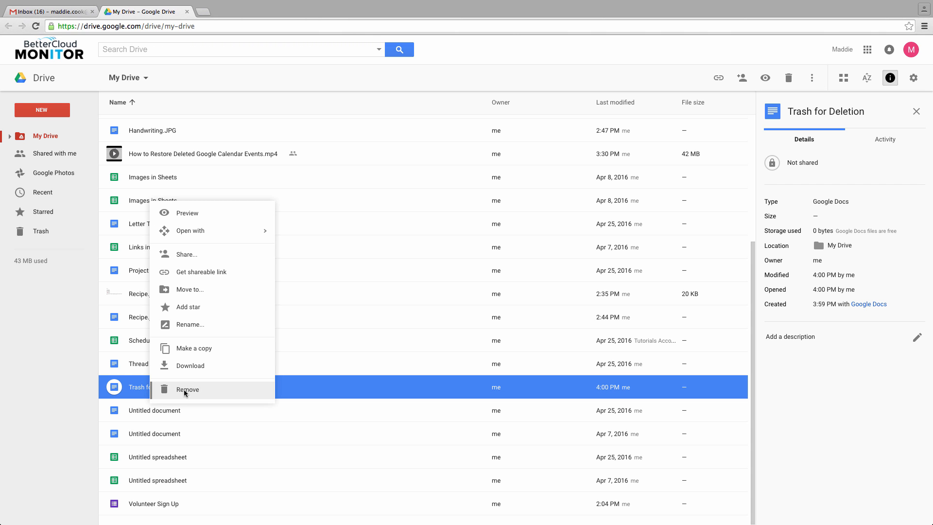
{"action": "left_click", "coordinate": [187, 389]}
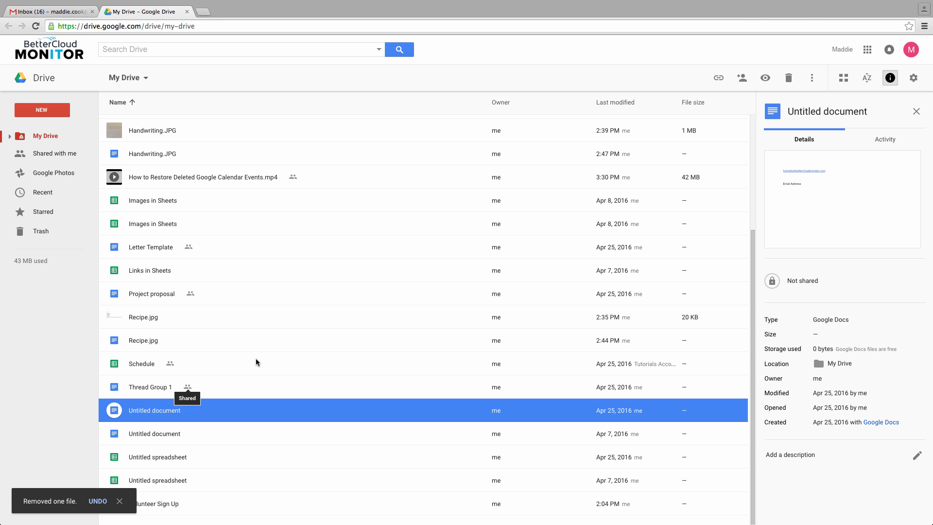
{"action": "scroll", "scroll_direction": "up", "scroll_amount": 3}
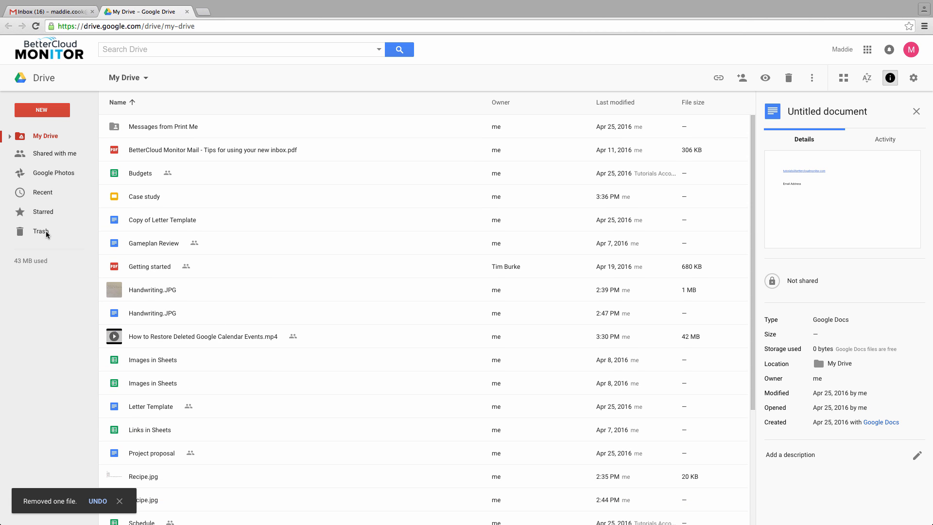
Step: Restore the 'Trash for Deletion' doc from Trash back to My Drive
{"action": "left_click", "coordinate": [41, 231]}
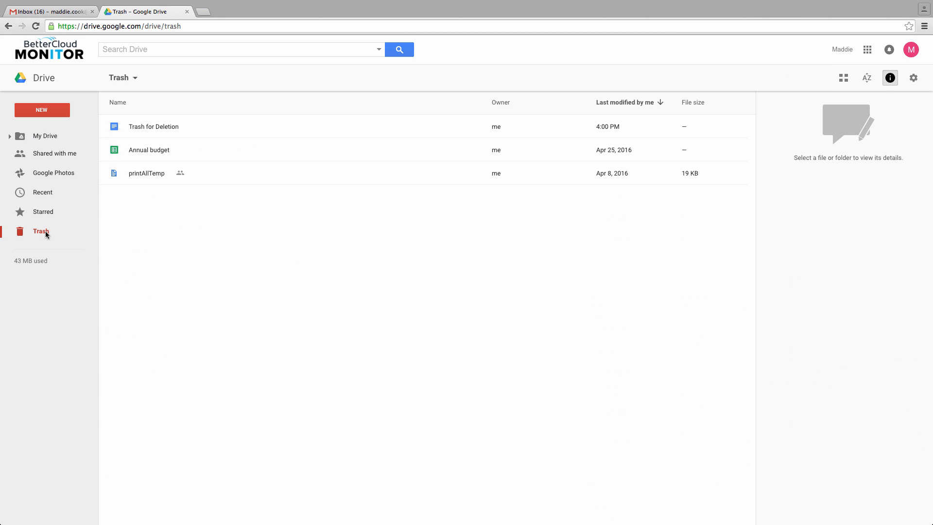
{"action": "mouse_move", "coordinate": [185, 134]}
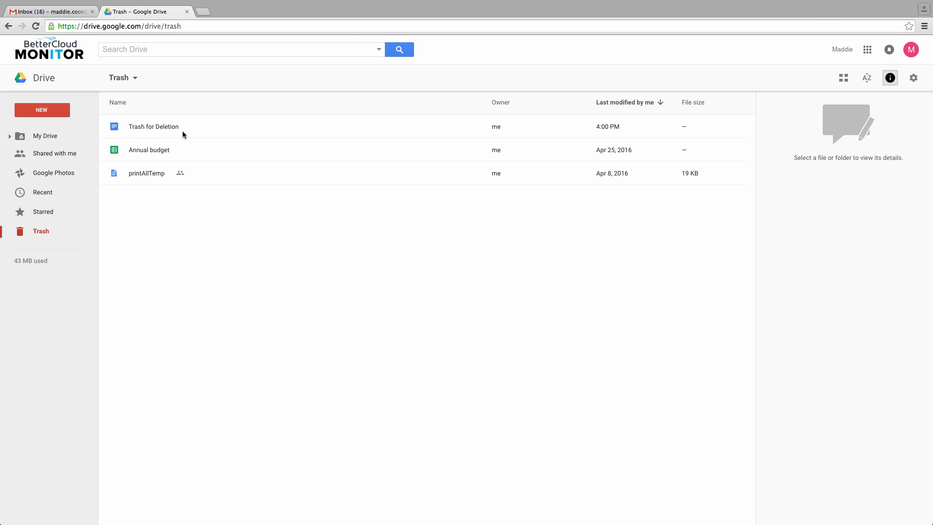
{"action": "mouse_move", "coordinate": [174, 123]}
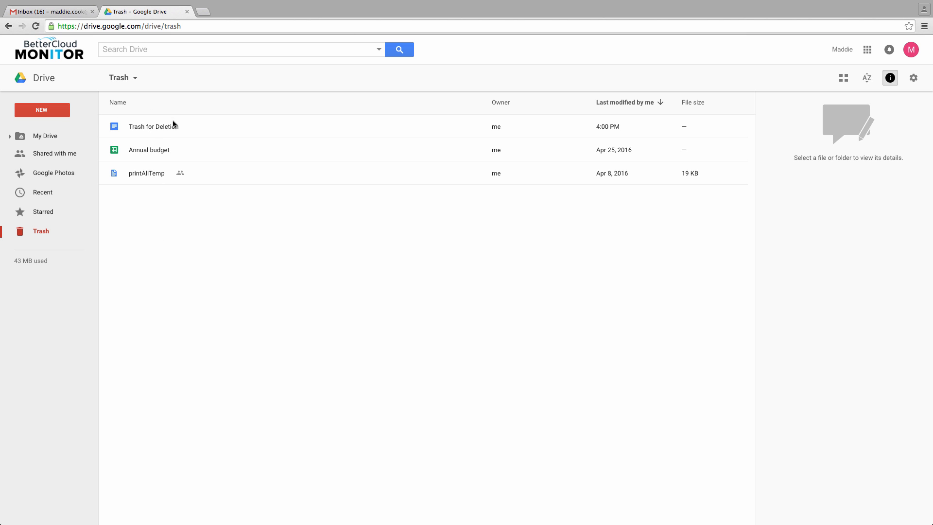
{"action": "mouse_move", "coordinate": [158, 130]}
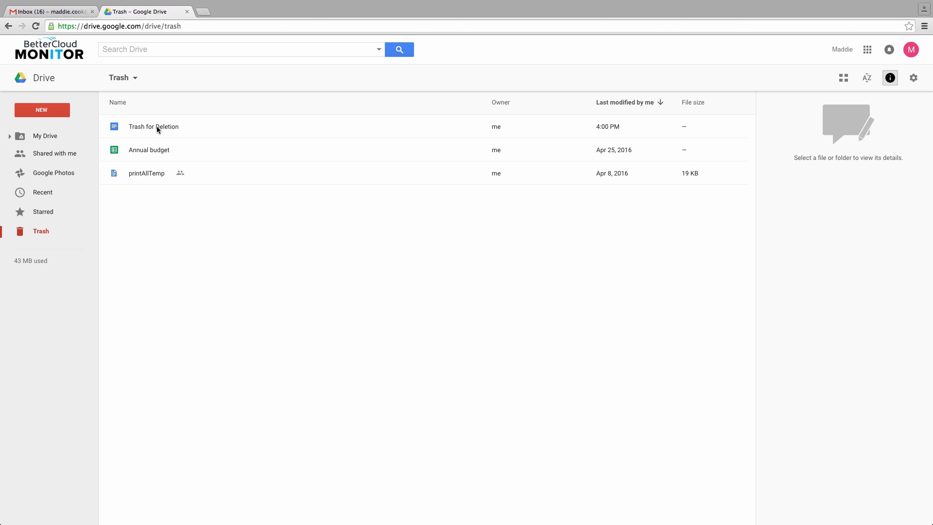
{"action": "left_click", "coordinate": [154, 126]}
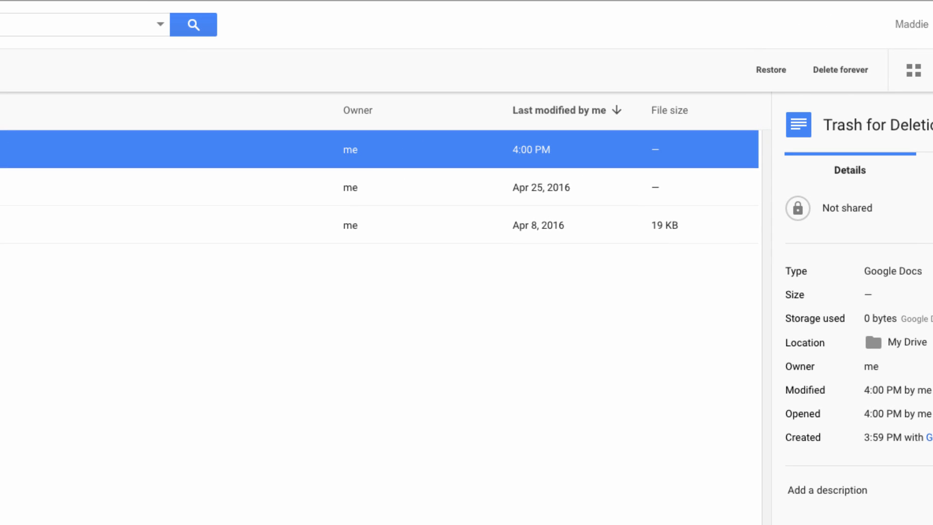
{"action": "mouse_move", "coordinate": [627, 167]}
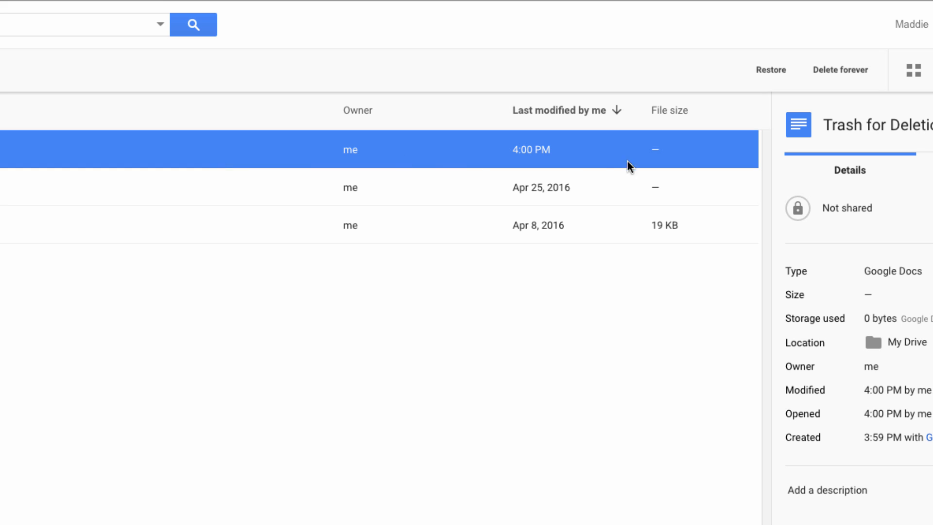
{"action": "mouse_move", "coordinate": [777, 74]}
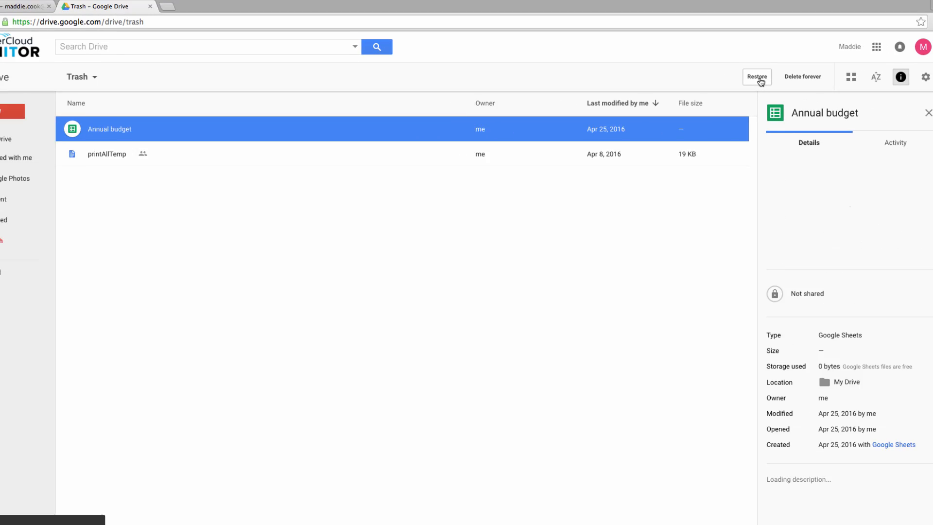
{"action": "left_click", "coordinate": [757, 76]}
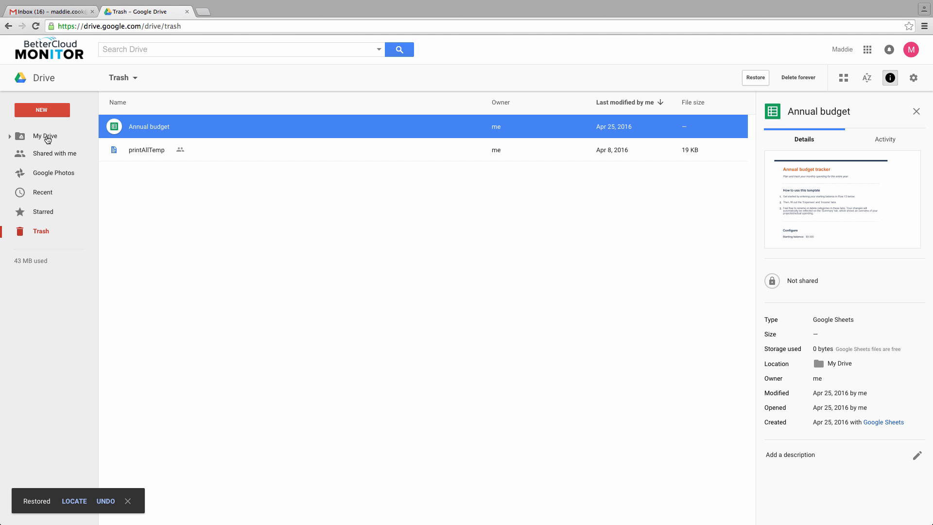
Step: Remove the restored 'Trash for Deletion' doc again and show it listed in Trash
{"action": "left_click", "coordinate": [45, 135]}
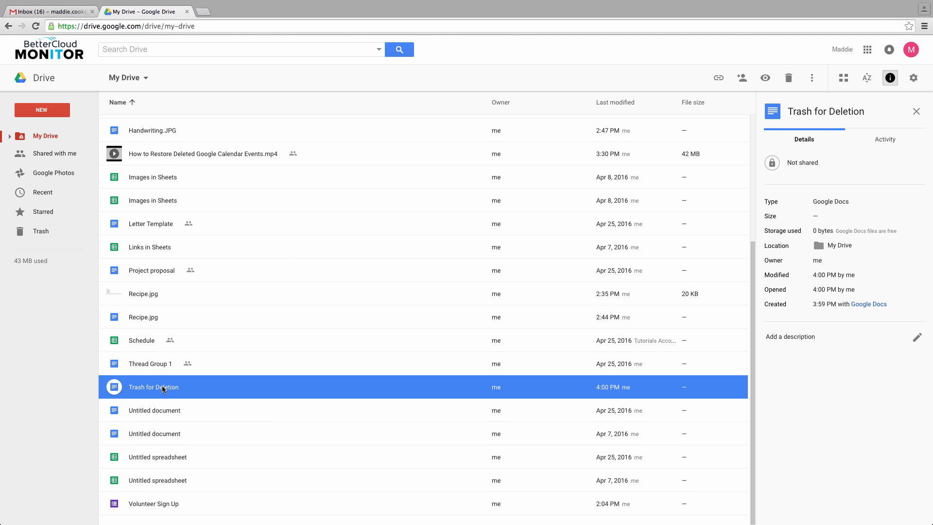
{"action": "right_click", "coordinate": [163, 387]}
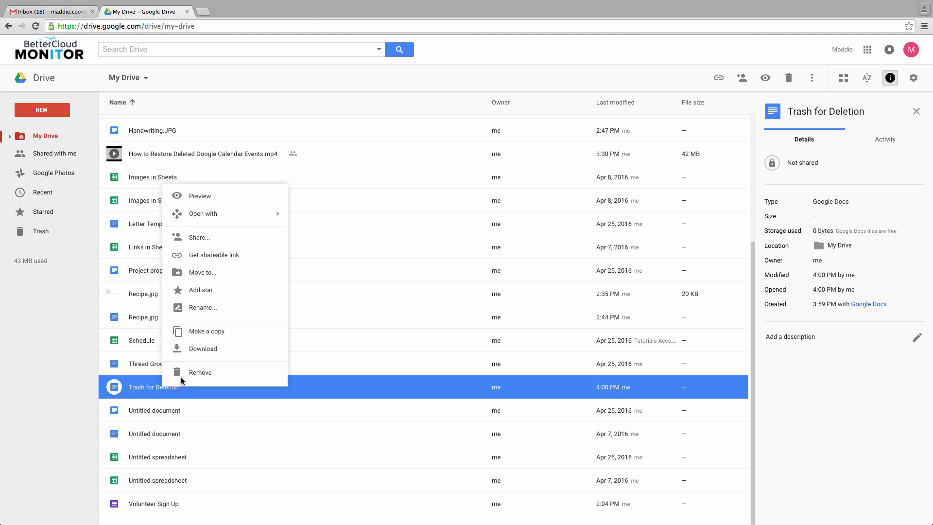
{"action": "left_click", "coordinate": [200, 372]}
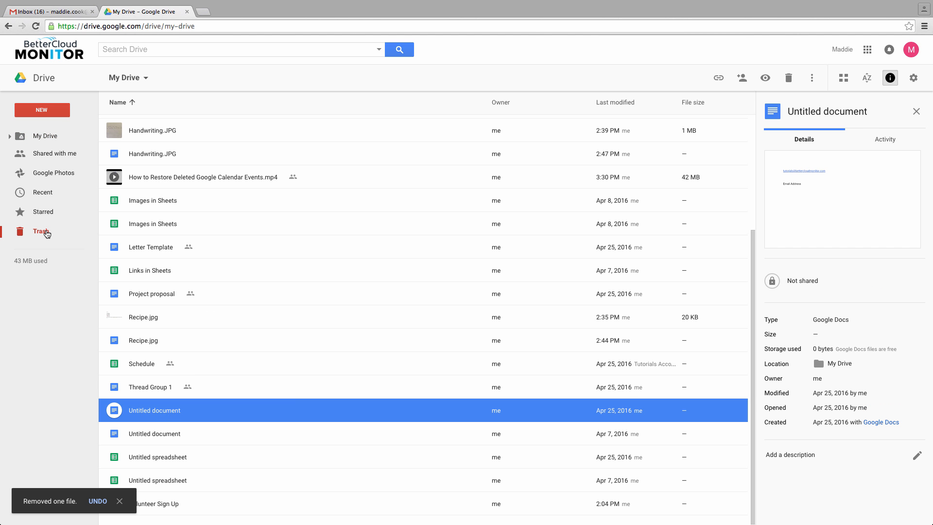
{"action": "left_click", "coordinate": [41, 232]}
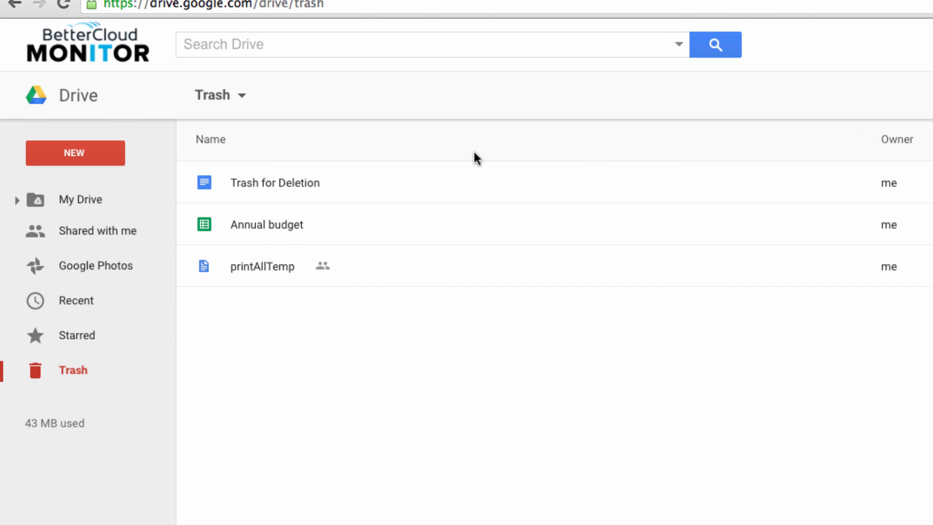
Step: Empty the Trash, permanently deleting 'Trash for Deletion' and the other trashed files
{"action": "left_click", "coordinate": [219, 95]}
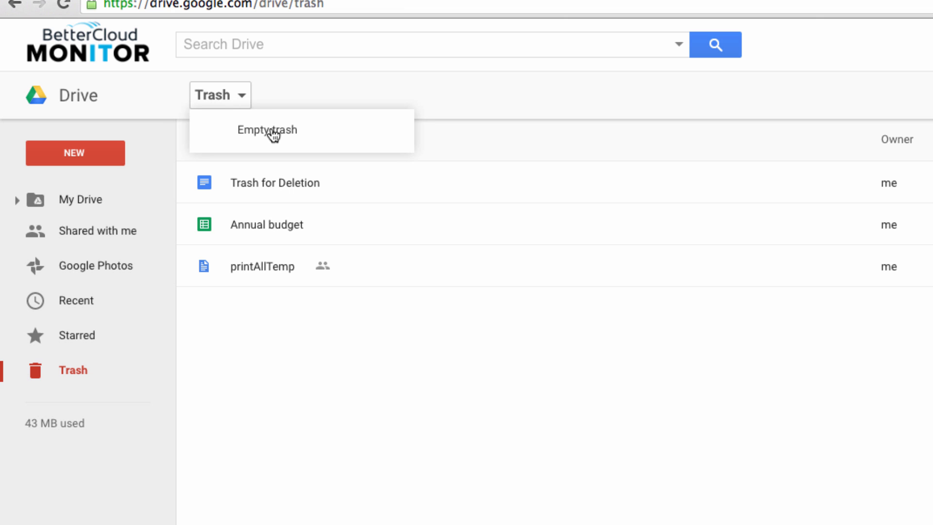
{"action": "left_click", "coordinate": [267, 130]}
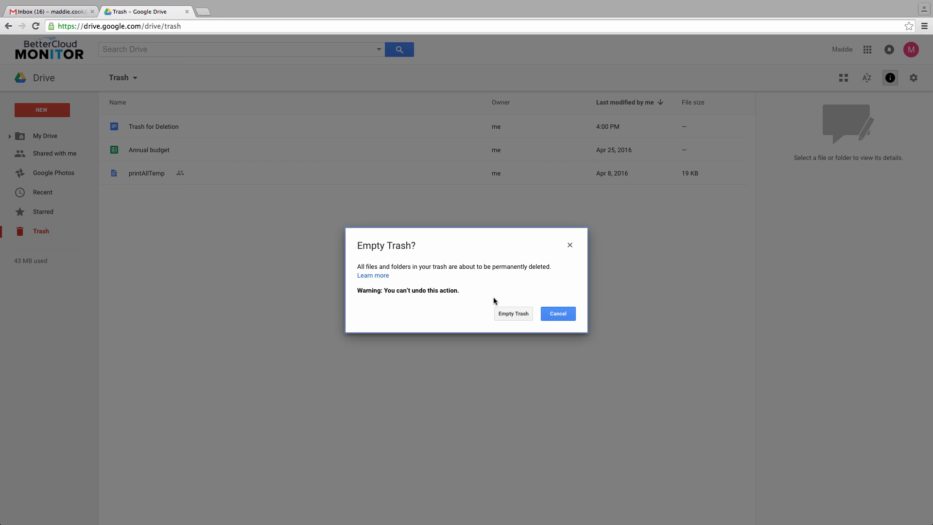
{"action": "left_click", "coordinate": [513, 313]}
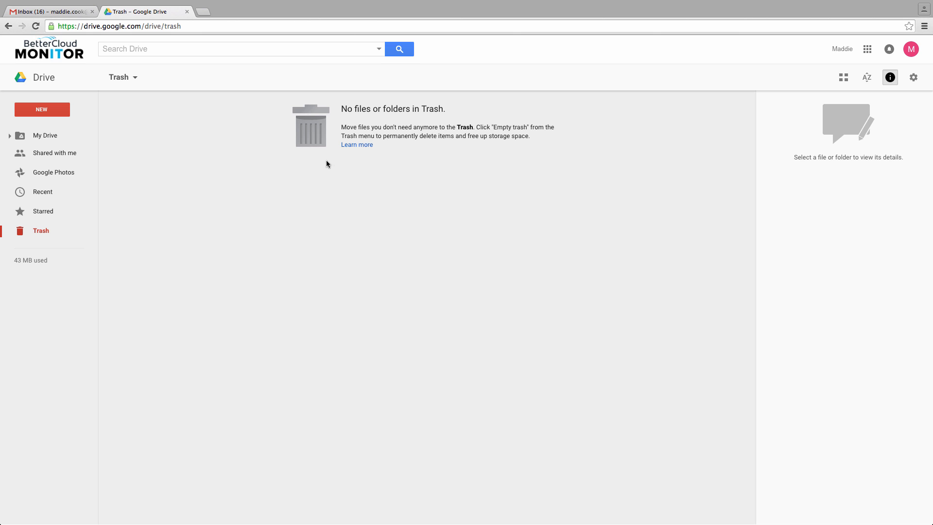
{"action": "mouse_move", "coordinate": [463, 199]}
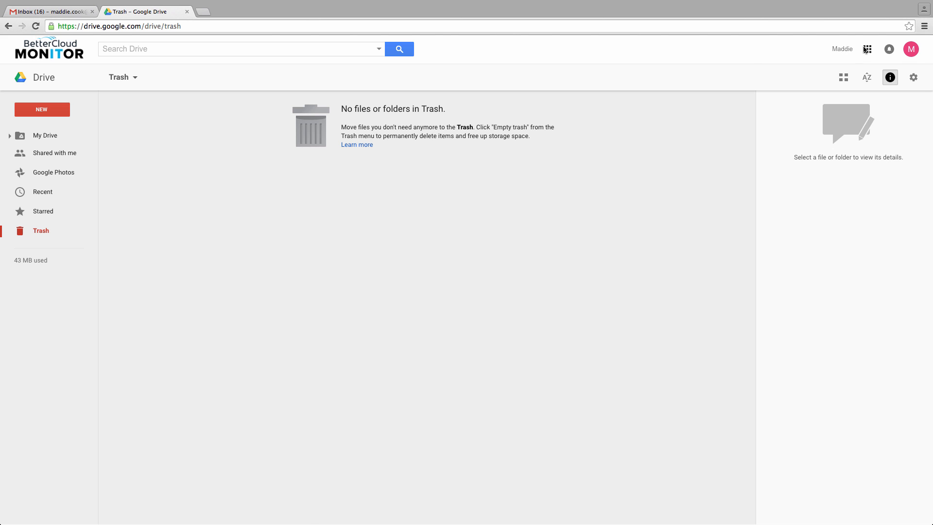
{"action": "left_click", "coordinate": [867, 49]}
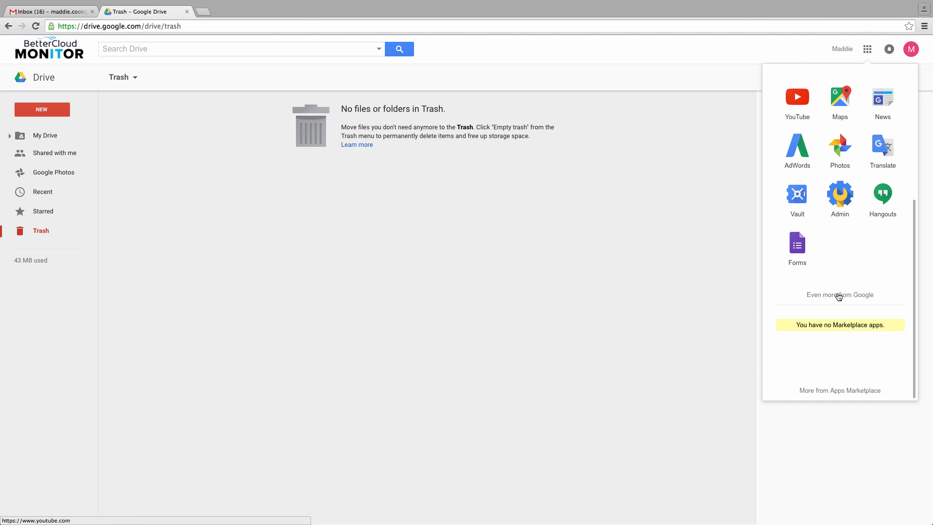
{"action": "left_click", "coordinate": [839, 194]}
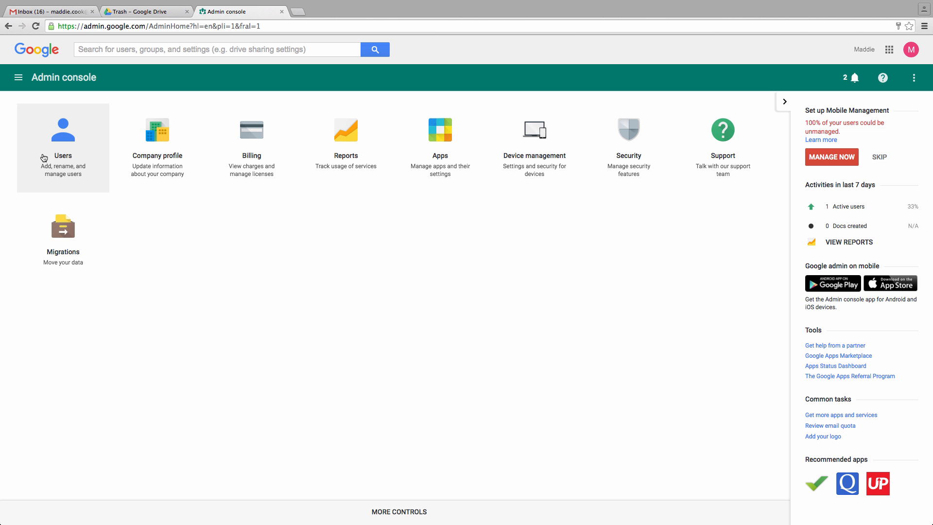
{"action": "left_click", "coordinate": [63, 146]}
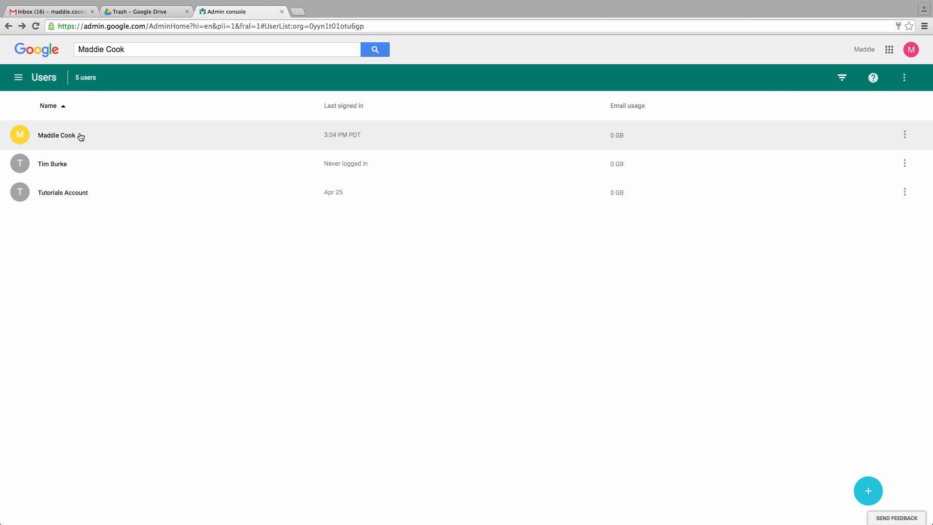
{"action": "left_click", "coordinate": [56, 135]}
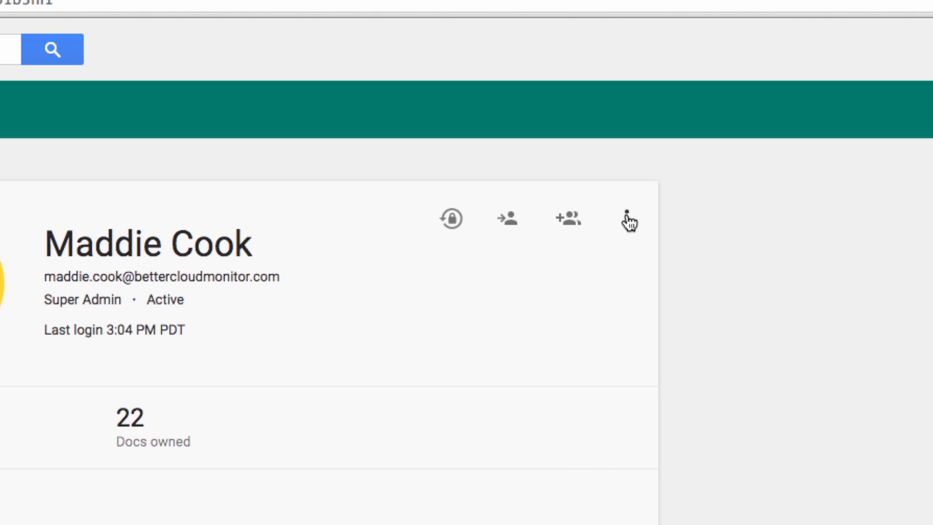
{"action": "left_click", "coordinate": [626, 221]}
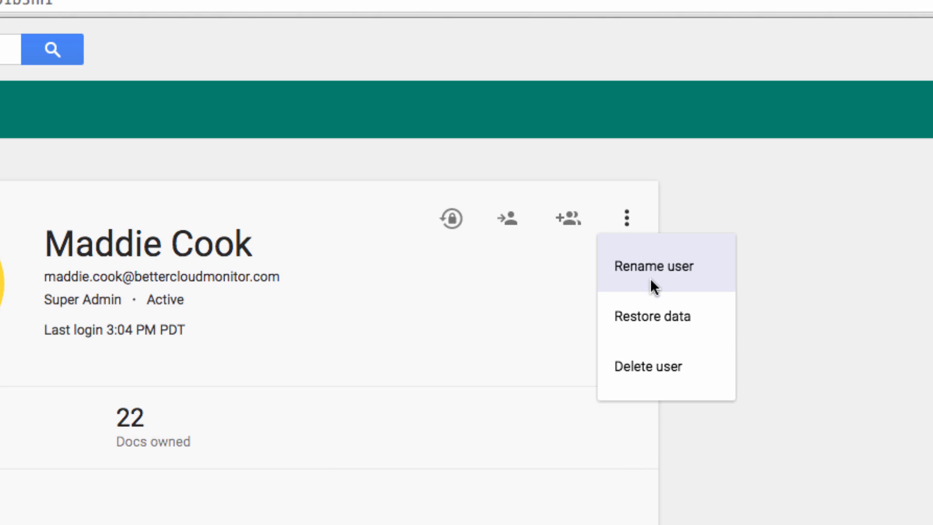
{"action": "left_click", "coordinate": [652, 316]}
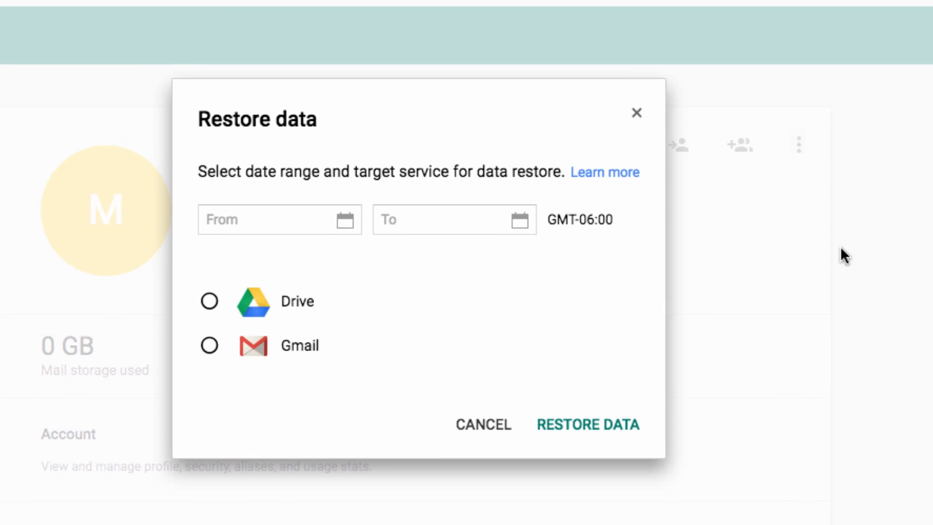
{"action": "left_click", "coordinate": [269, 220]}
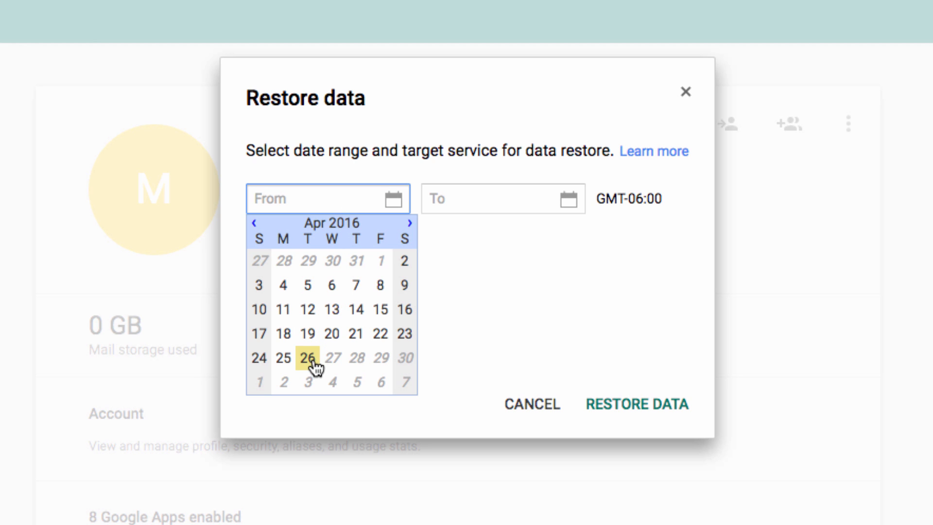
{"action": "left_click", "coordinate": [308, 360]}
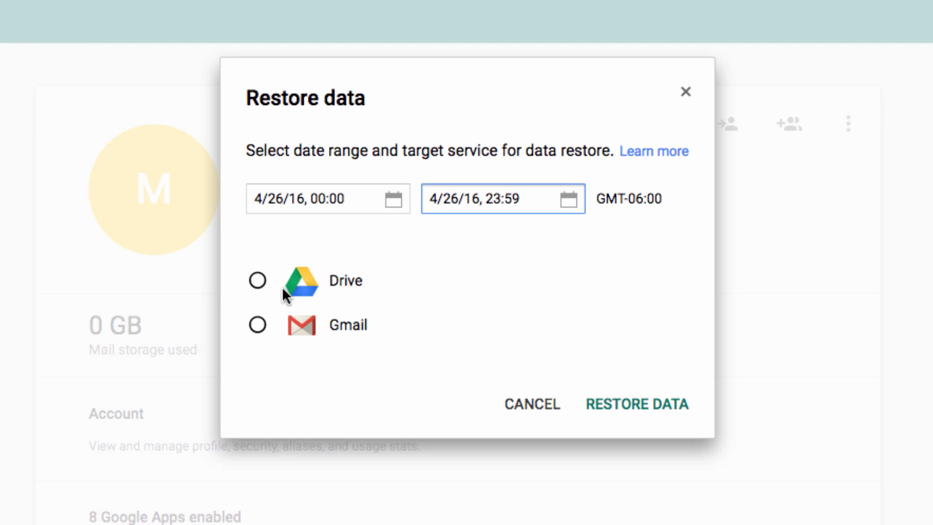
{"action": "left_click", "coordinate": [257, 281]}
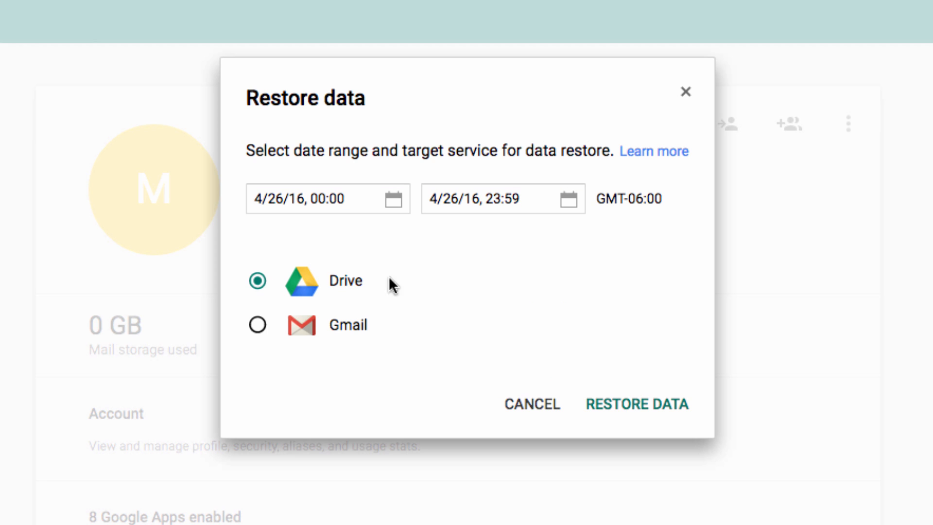
{"action": "left_click", "coordinate": [637, 404]}
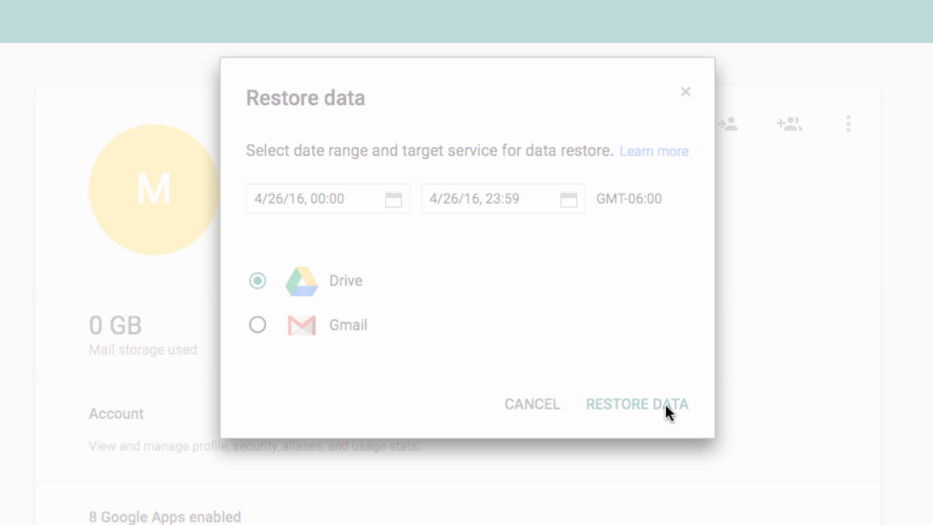
{"action": "left_click", "coordinate": [638, 403]}
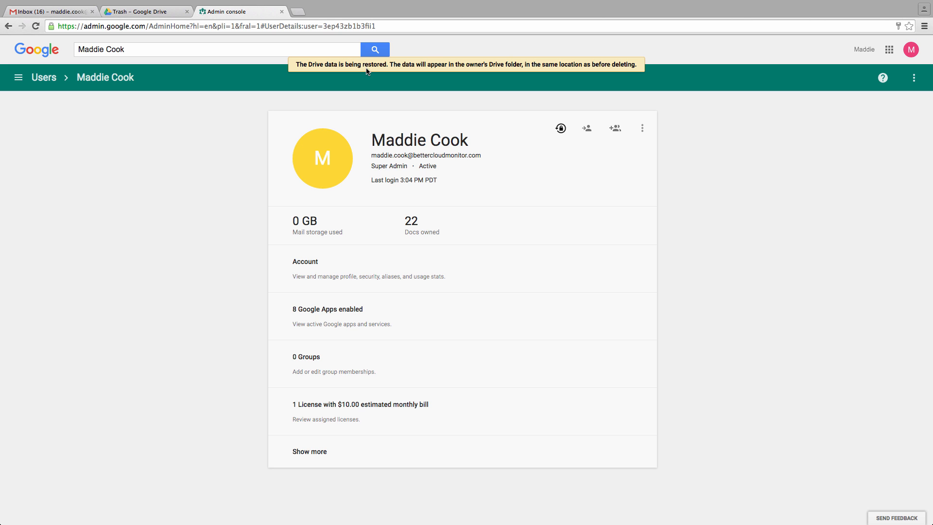
Step: Back in My Drive, locate the recovered 'Trash for Deletion' doc and open it in Google Docs
{"action": "left_click", "coordinate": [136, 9]}
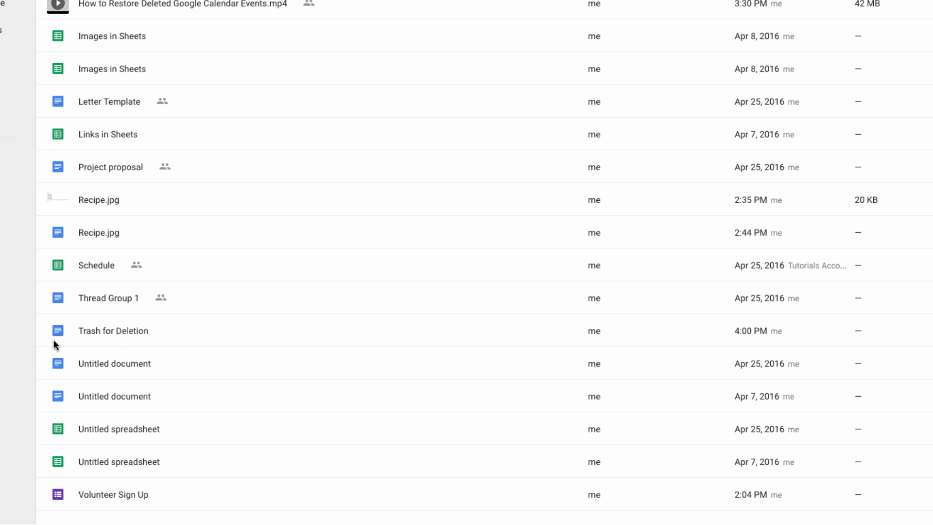
{"action": "left_click", "coordinate": [113, 331]}
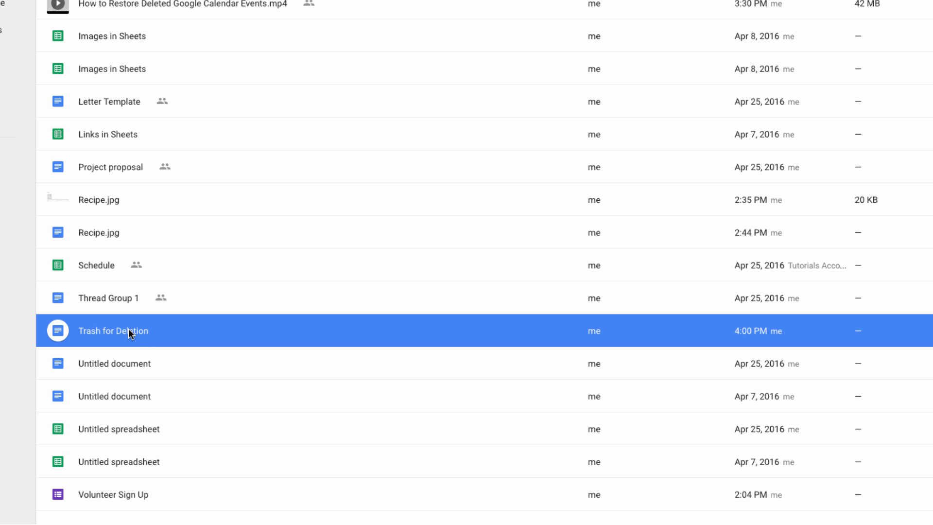
{"action": "double_click", "coordinate": [113, 330]}
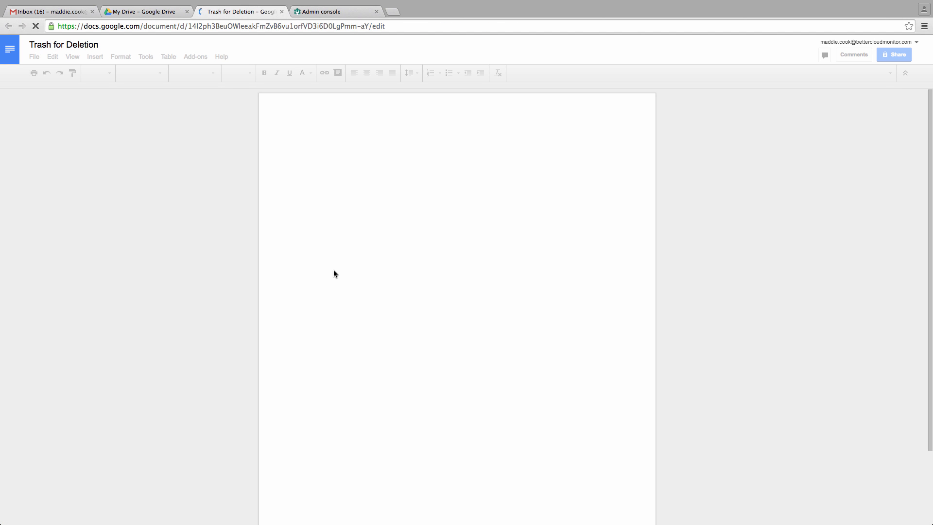